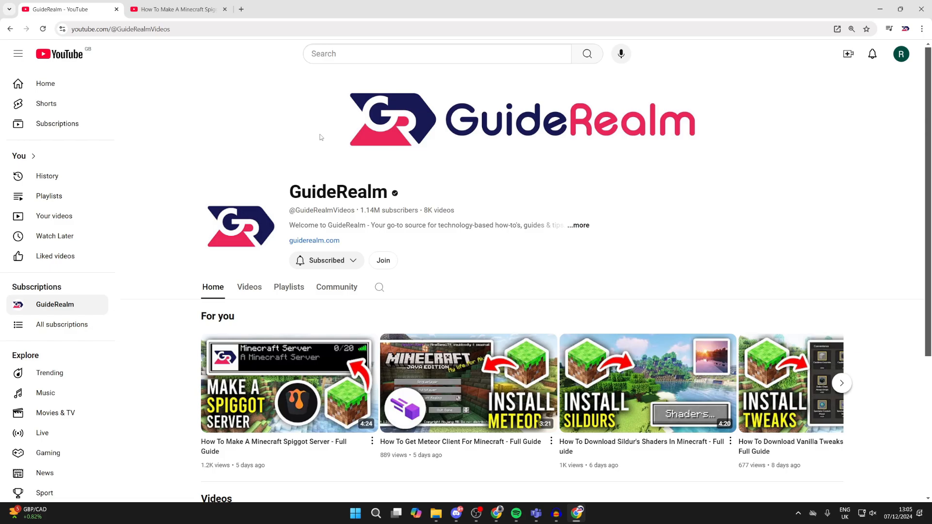
pyautogui.moveTo(461, 234)
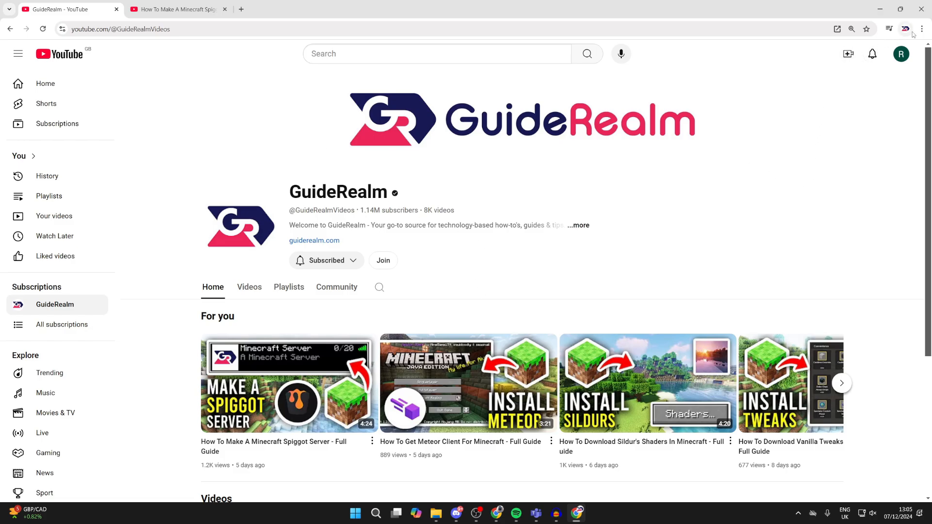
# Open Chrome's System settings to reach the graphics acceleration toggle
pyautogui.click(921, 28)
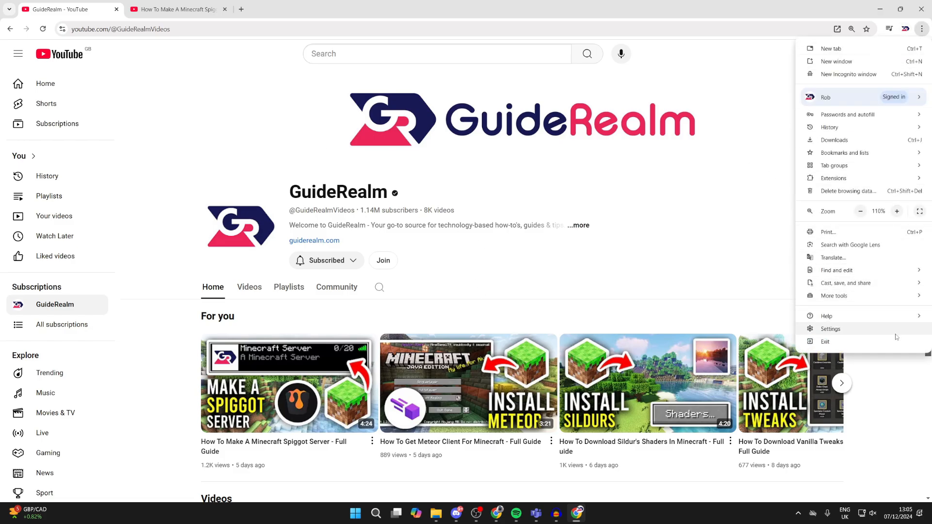
pyautogui.click(830, 328)
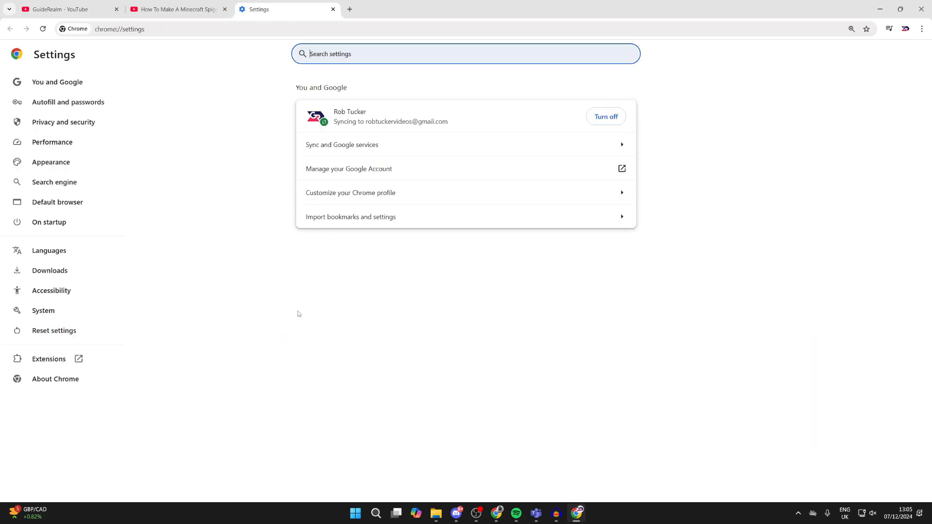
pyautogui.click(43, 310)
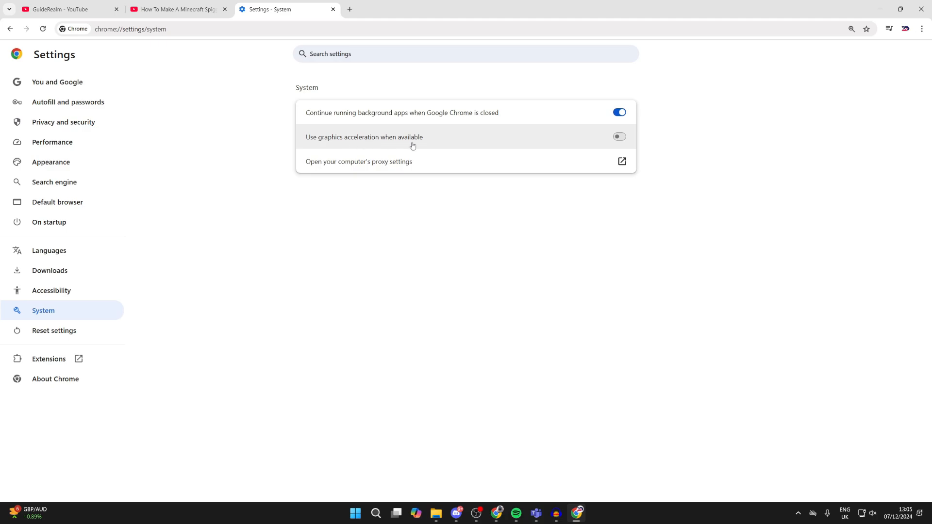
pyautogui.moveTo(633, 144)
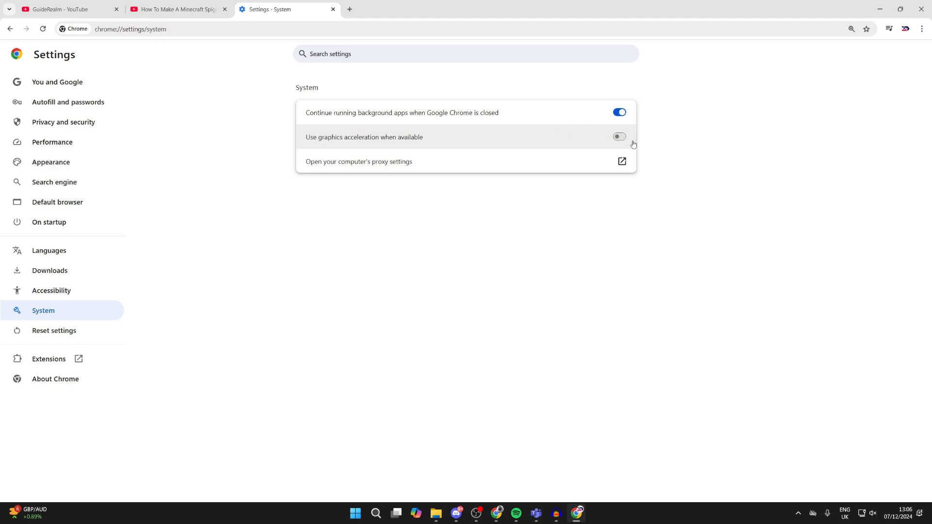
pyautogui.moveTo(441, 143)
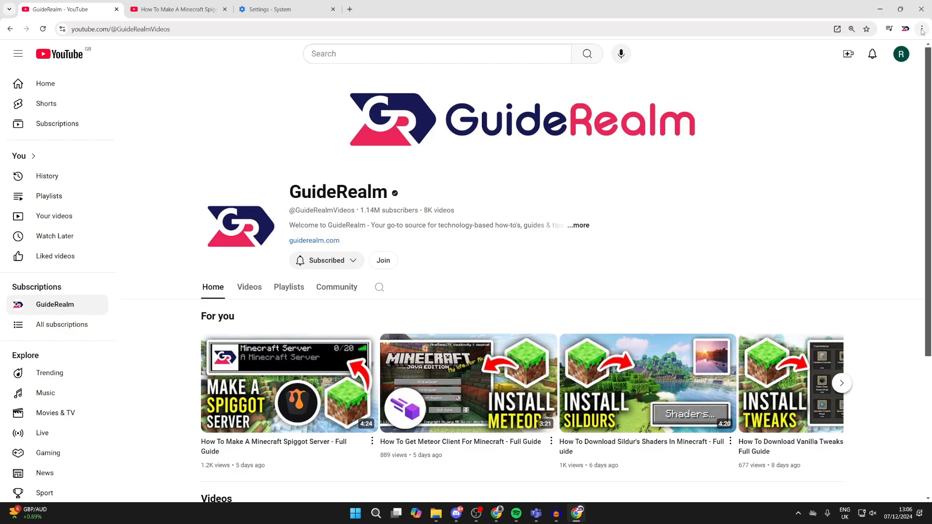
# Open the Delete browsing data dialog from Chrome's History page
pyautogui.click(923, 28)
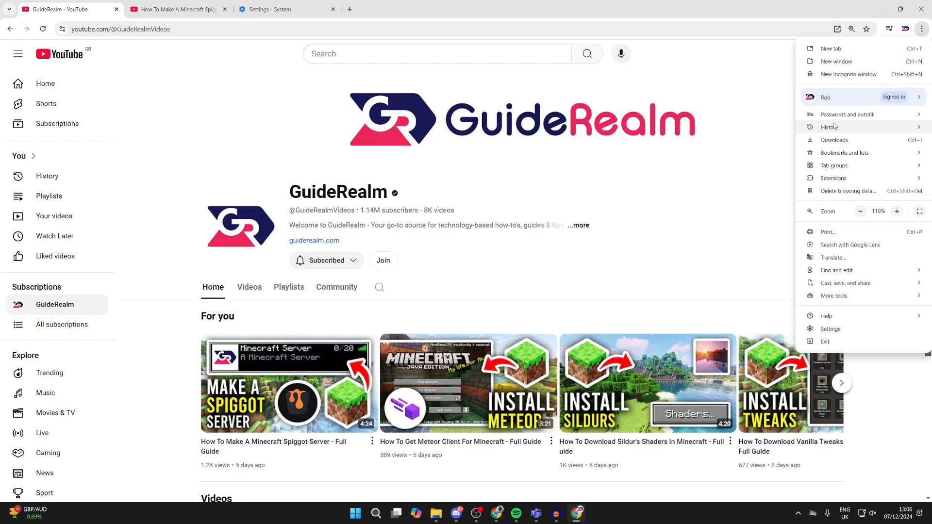
pyautogui.click(830, 126)
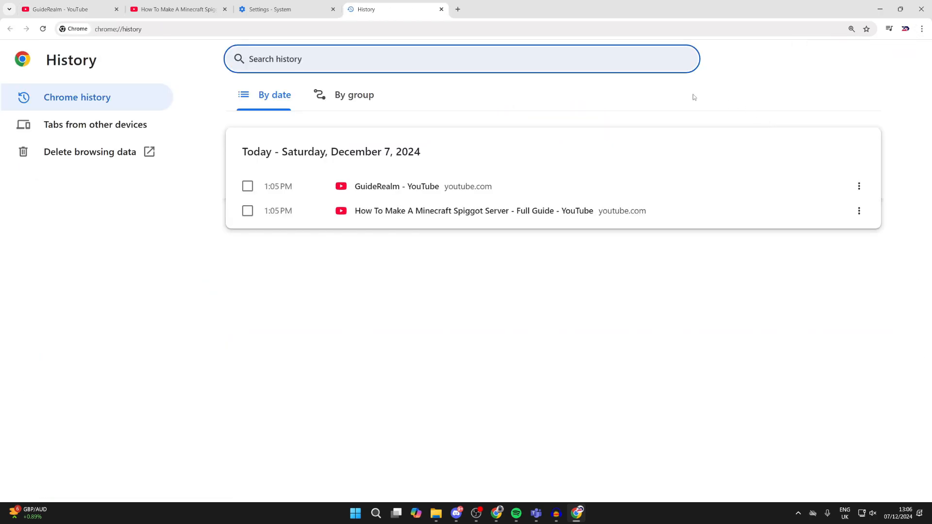
pyautogui.click(89, 152)
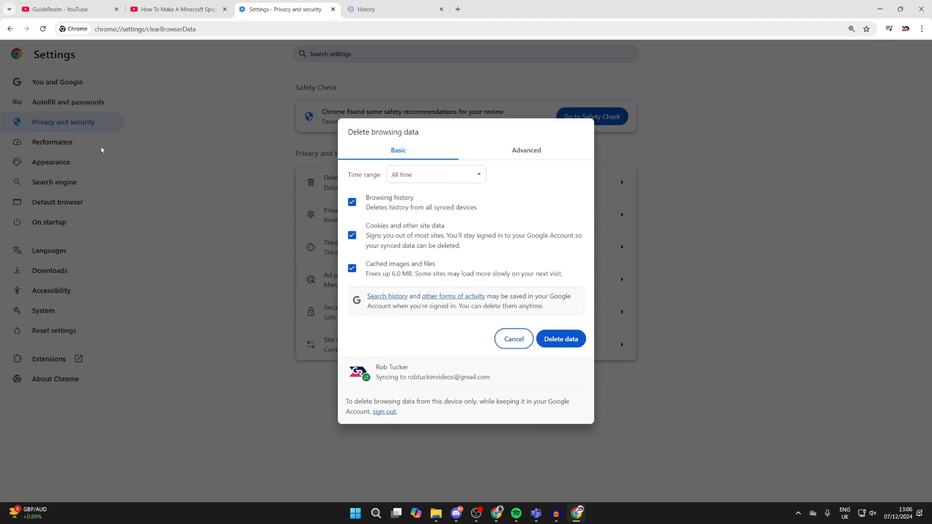
pyautogui.moveTo(522, 241)
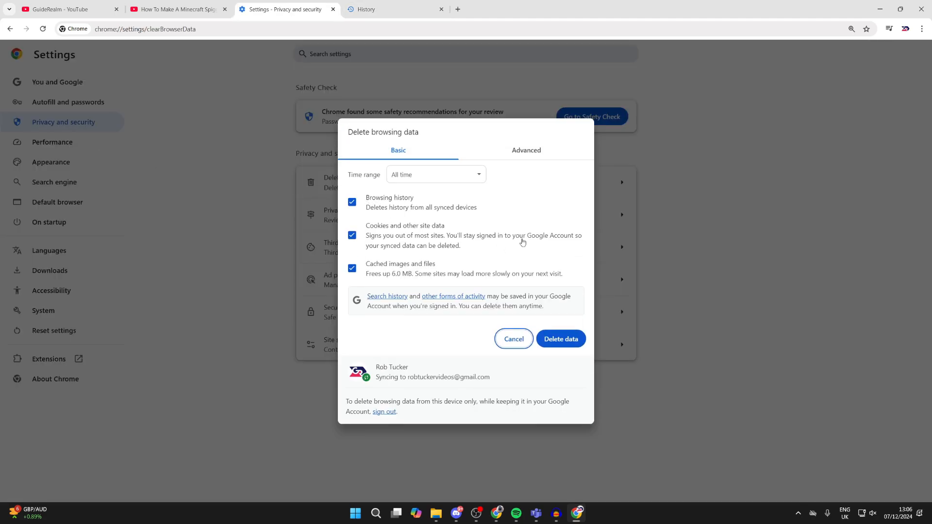
pyautogui.moveTo(455, 339)
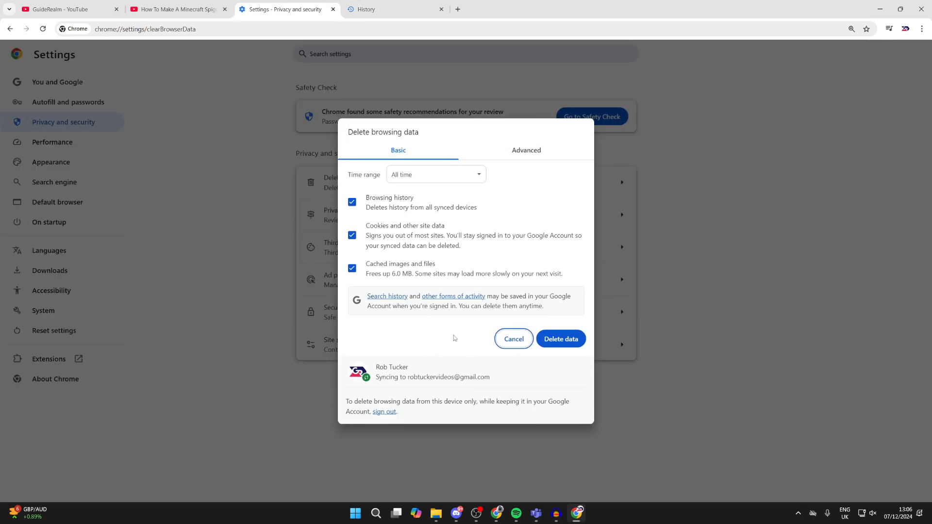
# Confirm deleting all-time browsing data and switch back to the GuideRealm YouTube tab
pyautogui.click(514, 339)
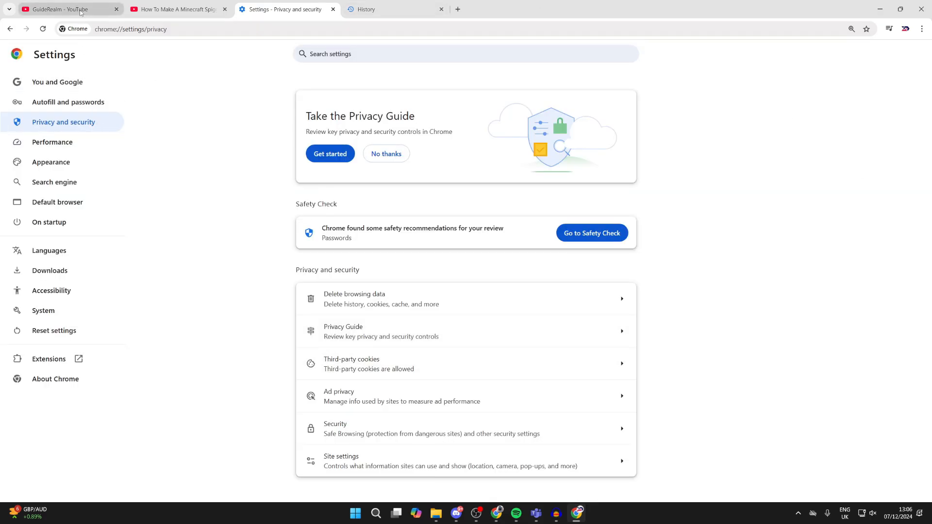
pyautogui.click(68, 9)
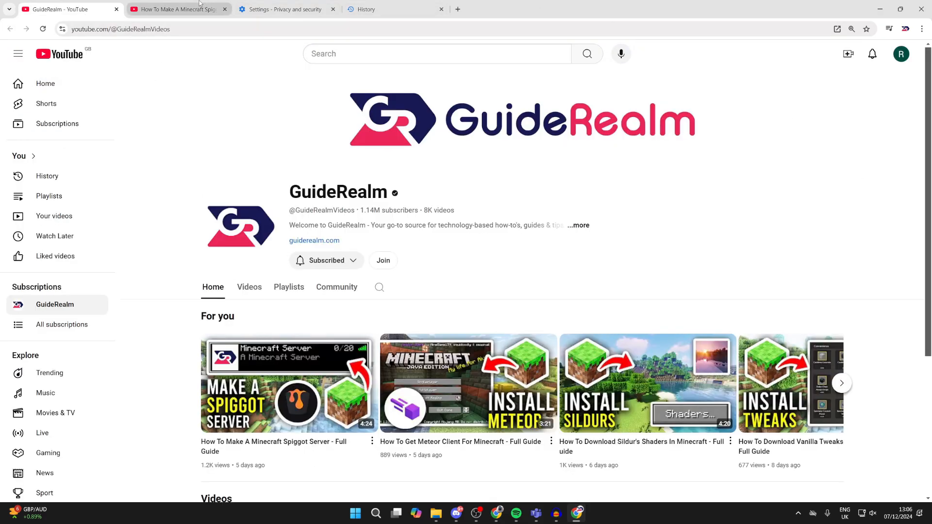
pyautogui.moveTo(173, 9)
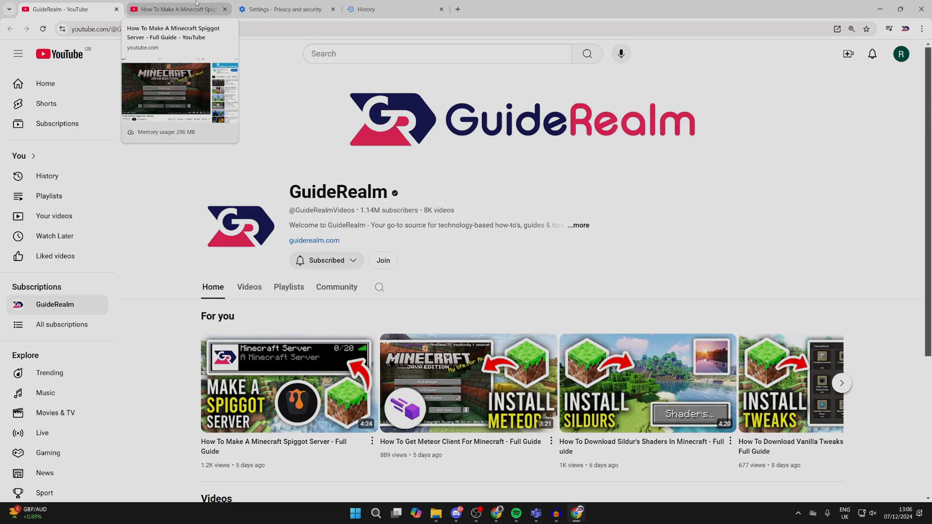